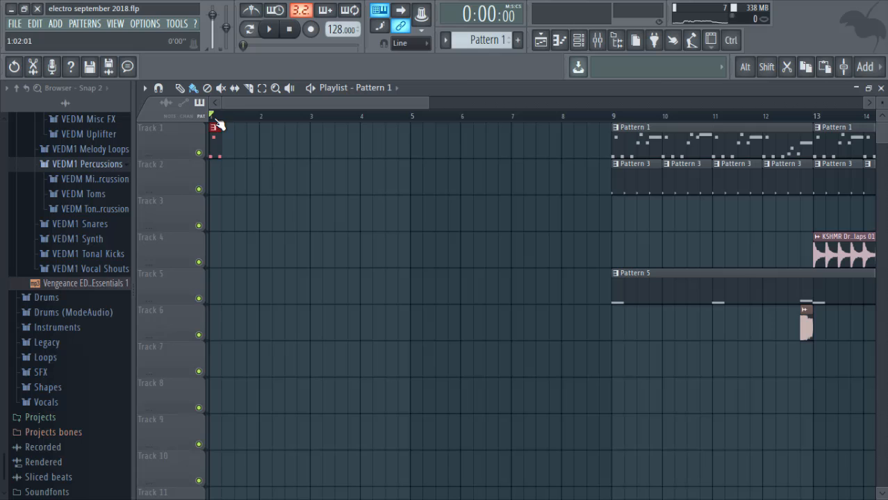
Repeat the Pattern 1 drum clip across bars 1–5 of Track 1.
{"action": "left_click_drag", "start_coordinate": [211, 139], "coordinate": [422, 139]}
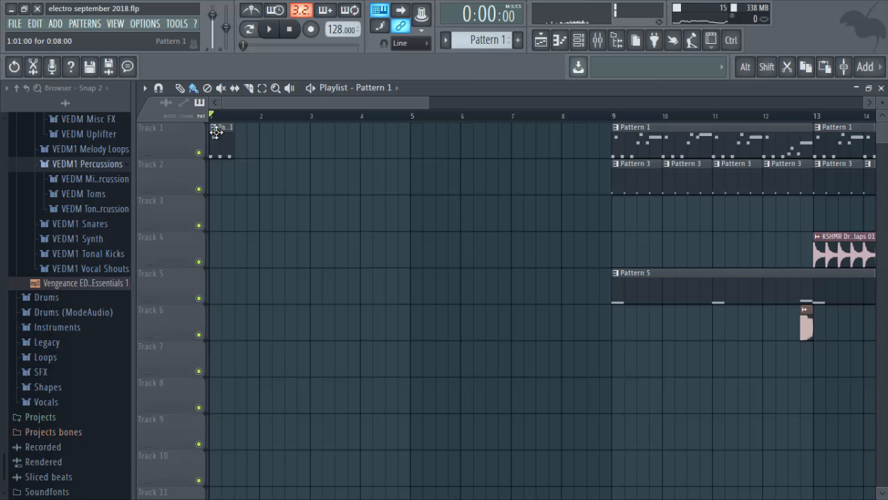
{"action": "left_click", "coordinate": [261, 29]}
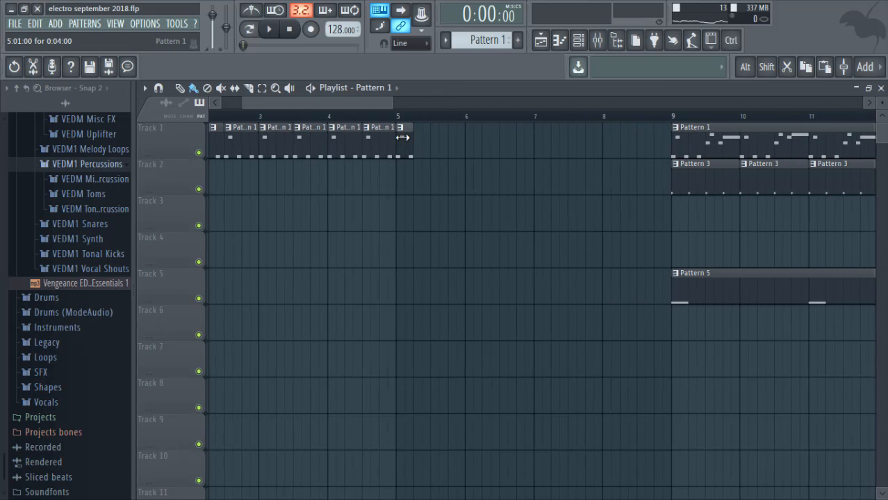
{"action": "left_click_drag", "start_coordinate": [402, 132], "coordinate": [580, 132]}
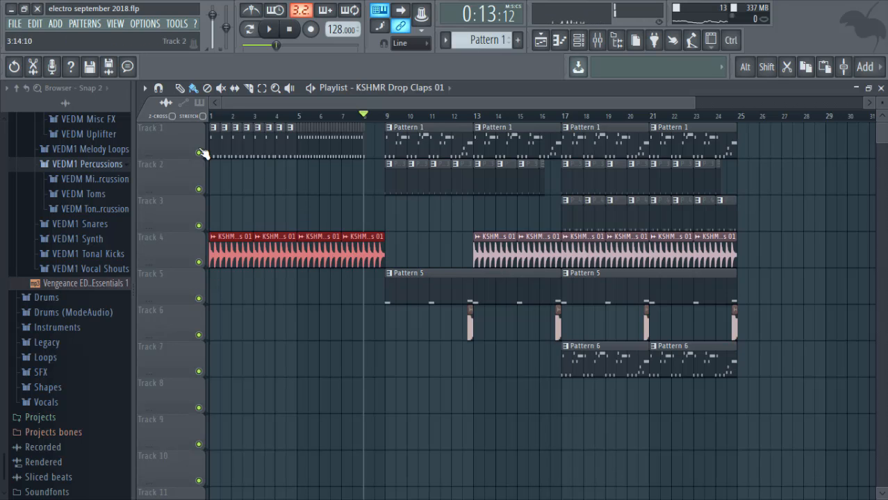
Deselect the KSHMR Drop Claps clips placed on Track 4's intro bars.
{"action": "left_click", "coordinate": [262, 30]}
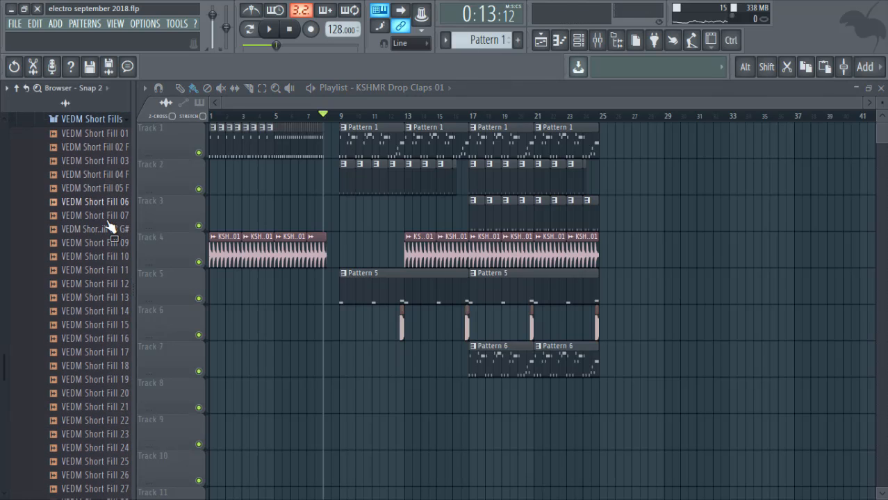
Preview VEDM short fills and place Short Fill 09 on Track 6 just before bar 9.
{"action": "left_click", "coordinate": [98, 227]}
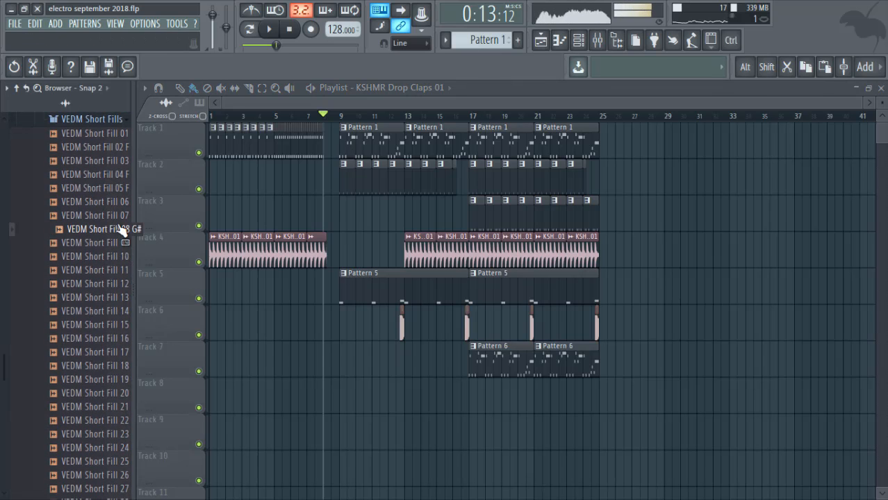
{"action": "left_click_drag", "start_coordinate": [94, 228], "coordinate": [316, 326]}
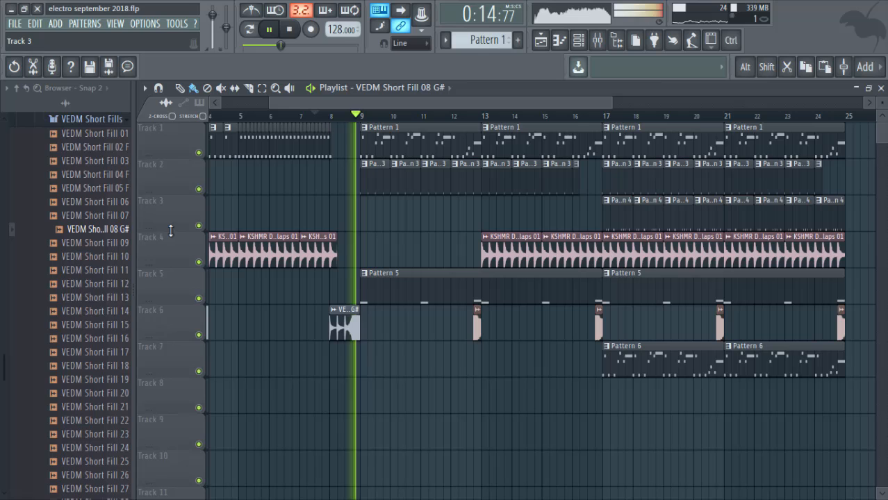
{"action": "left_click", "coordinate": [97, 242]}
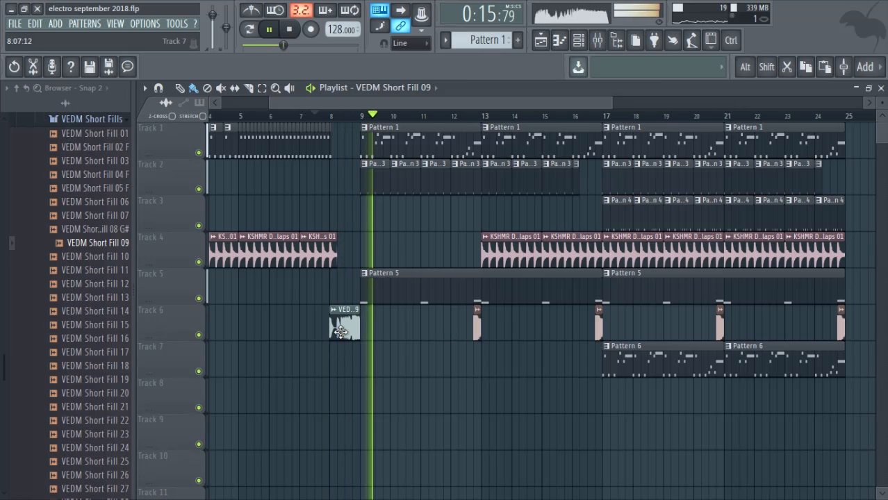
{"action": "double_click", "coordinate": [341, 331]}
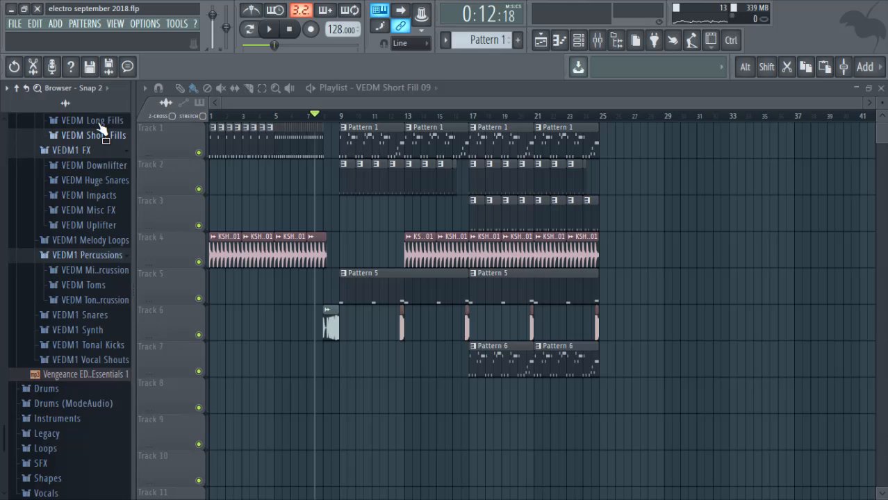
Preview VEDM long fills and place Long Fill 16 on Track 7 starting at bar 1.
{"action": "left_click", "coordinate": [88, 120]}
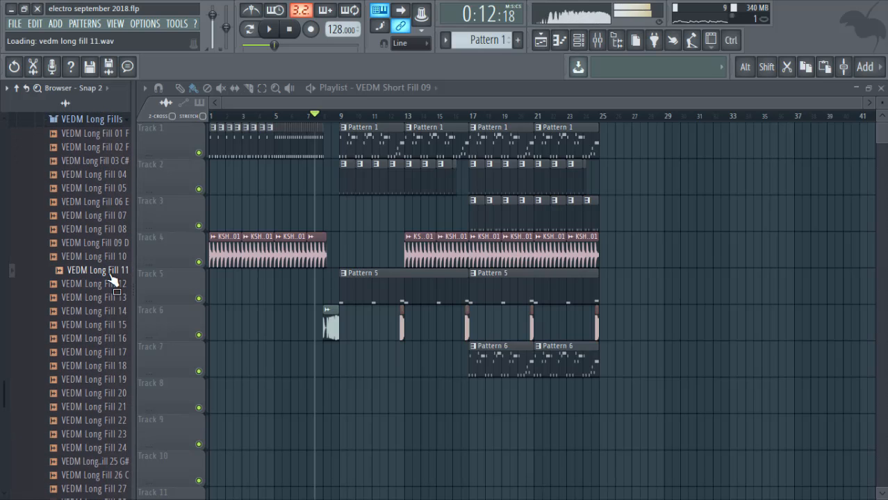
{"action": "left_click", "coordinate": [94, 284]}
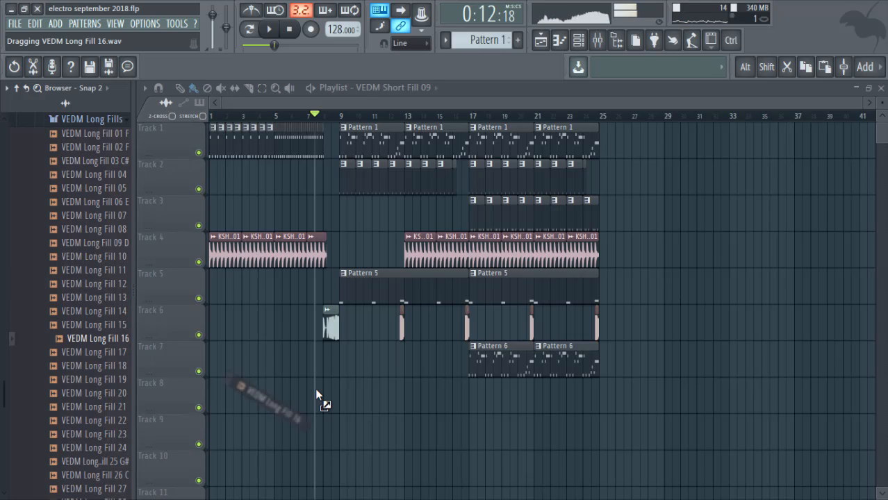
{"action": "left_click_drag", "start_coordinate": [267, 406], "coordinate": [270, 359]}
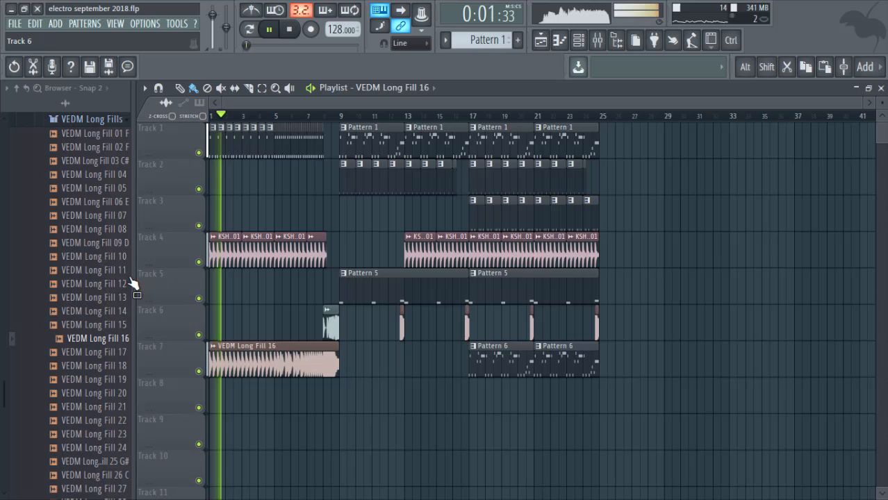
{"action": "left_click", "coordinate": [98, 393]}
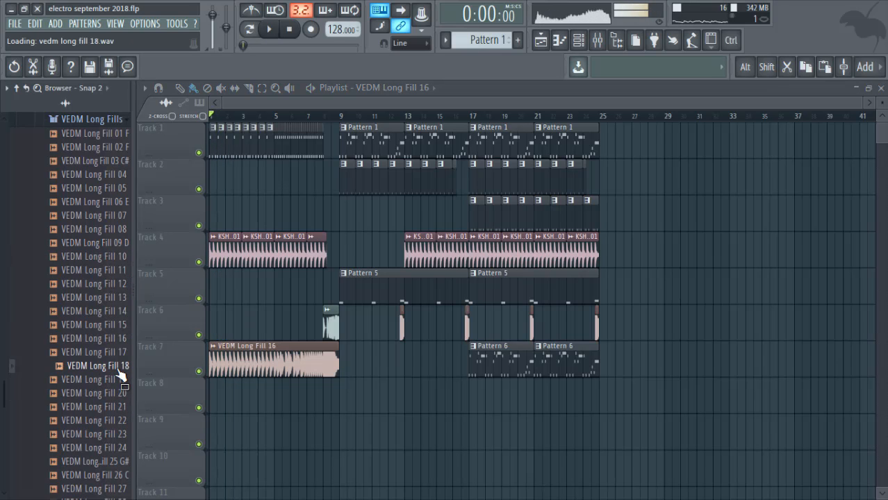
{"action": "left_click_drag", "start_coordinate": [97, 366], "coordinate": [247, 364]}
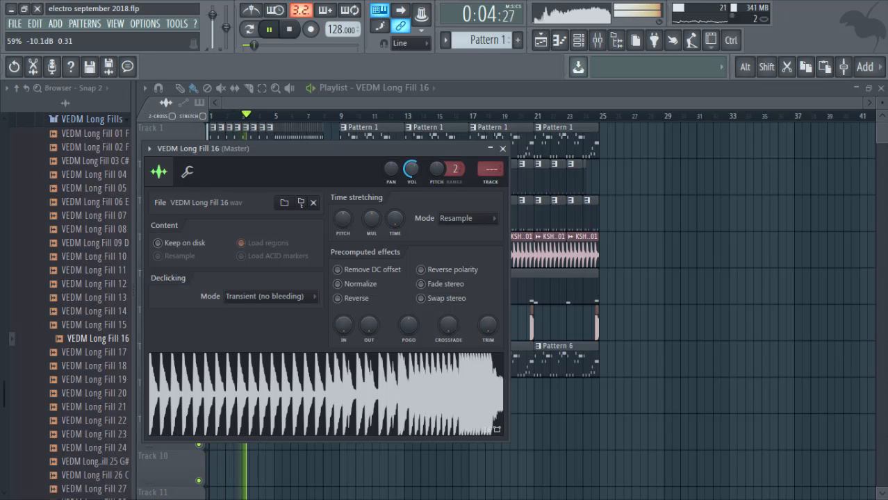
Change a precomputed effect option in the Long Fill 16 channel settings.
{"action": "left_click", "coordinate": [501, 149]}
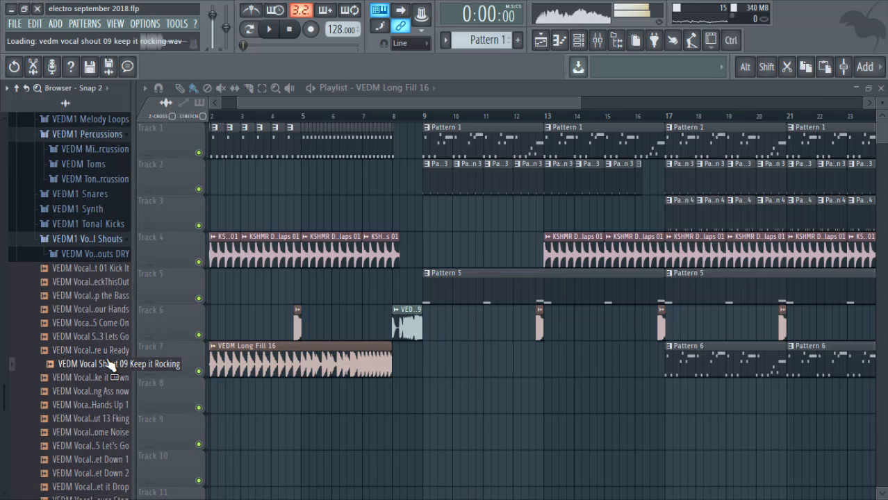
Preview vocal shouts and place Vocal Shout 28 Everybody make some Noise in the playlist.
{"action": "scroll", "scroll_direction": "down", "scroll_amount": 3}
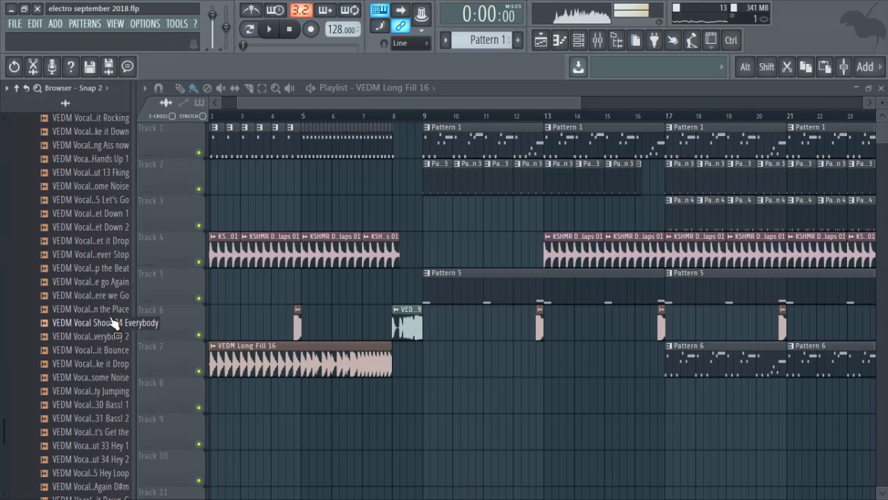
{"action": "left_click", "coordinate": [91, 294]}
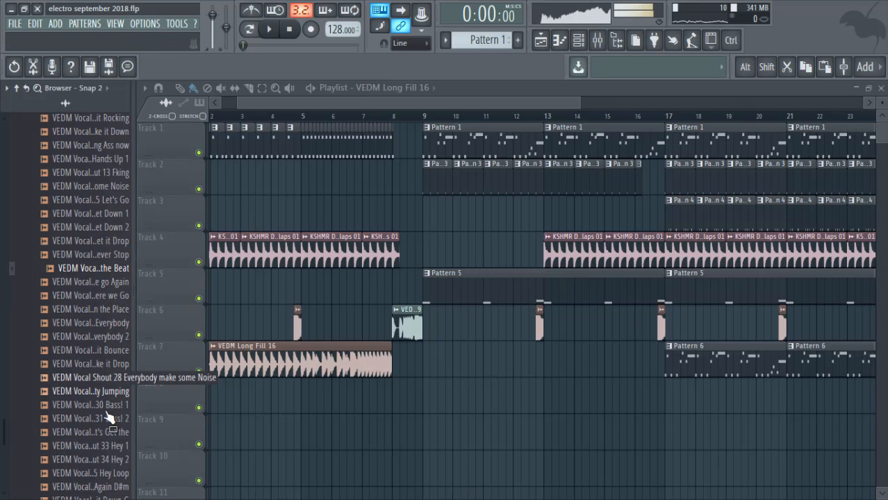
{"action": "scroll", "scroll_direction": "down", "scroll_amount": 3}
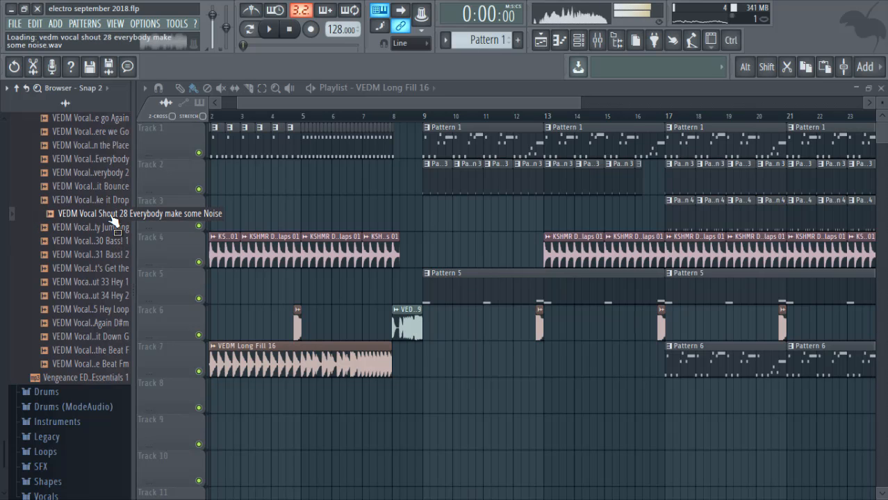
{"action": "left_click_drag", "start_coordinate": [139, 214], "coordinate": [403, 424]}
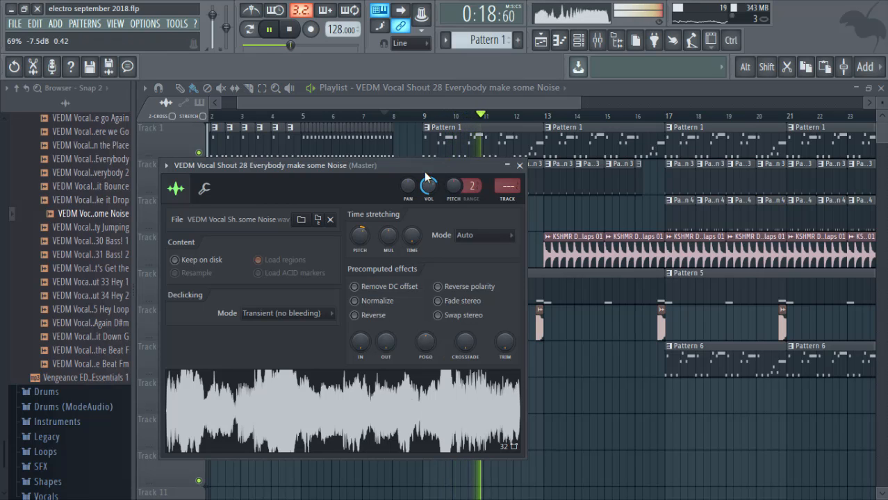
Turn the vocal shout's VOL knob down to about 69%.
{"action": "left_click", "coordinate": [518, 165]}
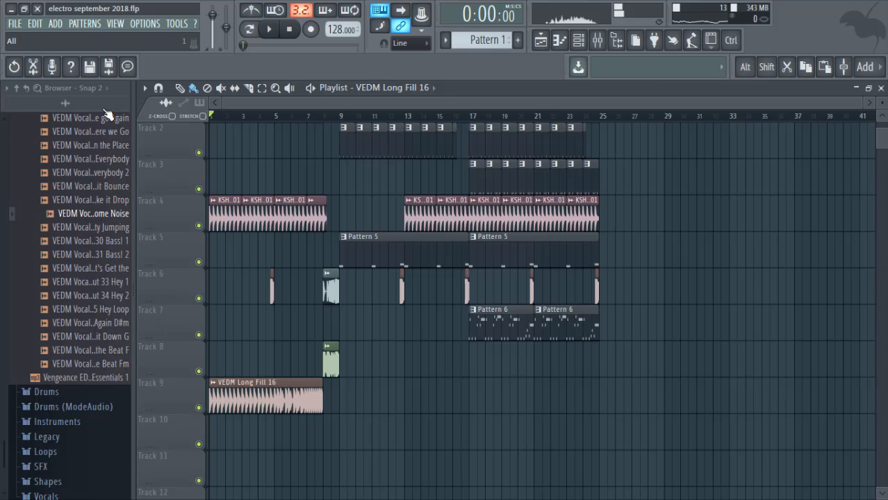
Place VEDM Uplifter 12 A 8 Bars at the start of Track 7 and bring up its settings.
{"action": "scroll", "scroll_direction": "down", "scroll_amount": 3}
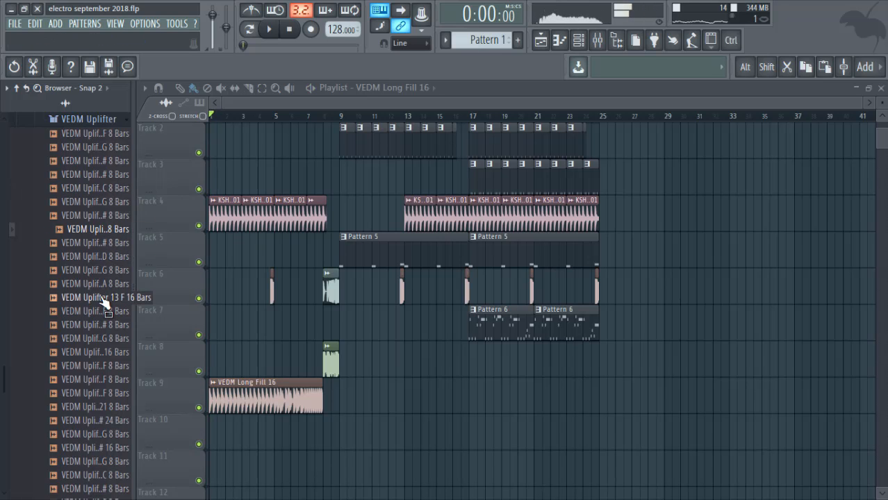
{"action": "left_click", "coordinate": [104, 298]}
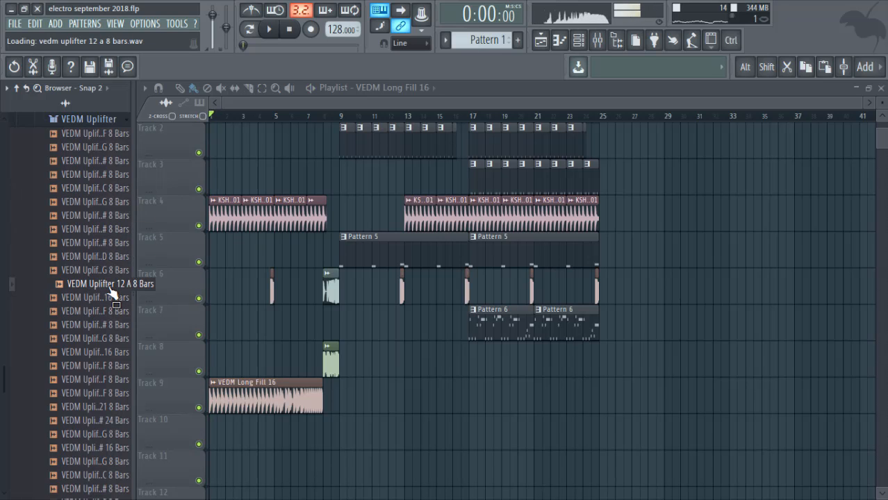
{"action": "left_click_drag", "start_coordinate": [110, 283], "coordinate": [275, 319]}
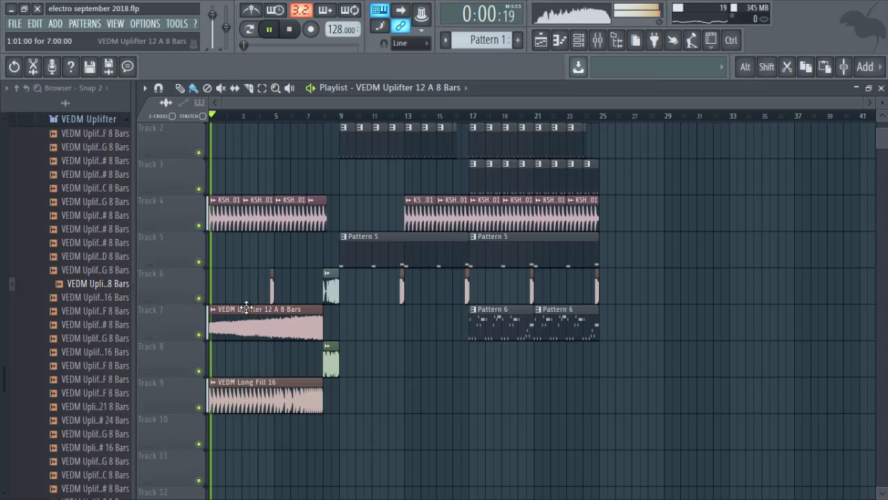
{"action": "double_click", "coordinate": [264, 322]}
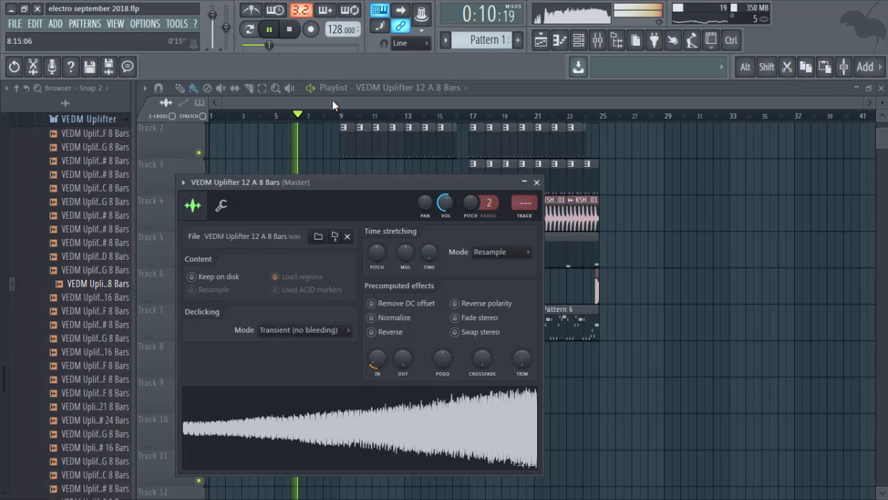
Close the uplifter's channel settings and return to the playlist.
{"action": "left_click", "coordinate": [536, 182]}
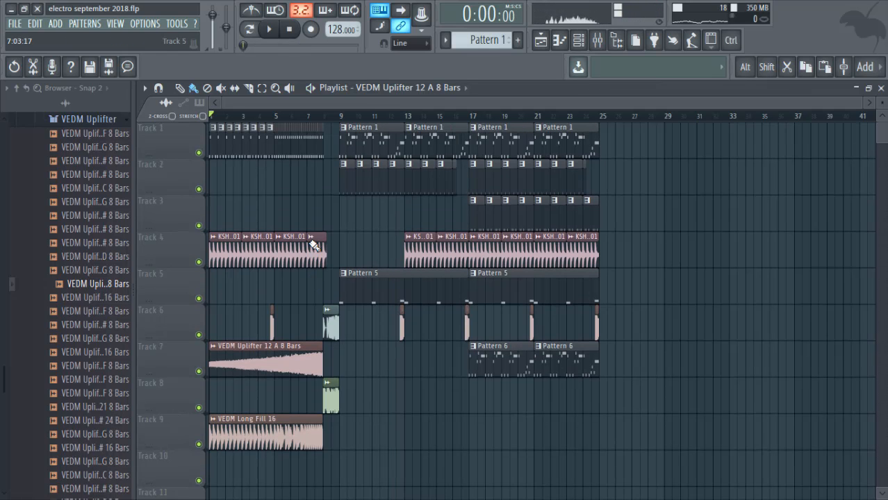
{"action": "mouse_move", "coordinate": [284, 332]}
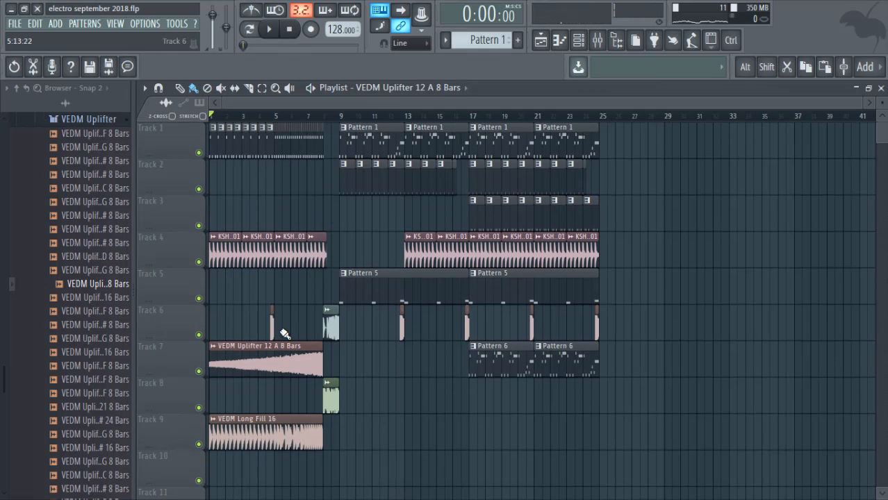
{"action": "left_click", "coordinate": [575, 39]}
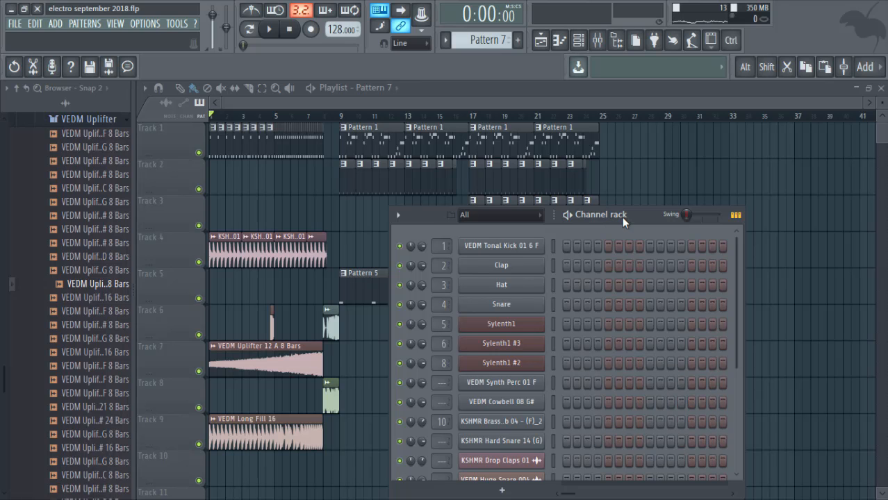
Insert a Harmless synth channel from the Sylenth1 channel's context menu.
{"action": "right_click", "coordinate": [500, 323]}
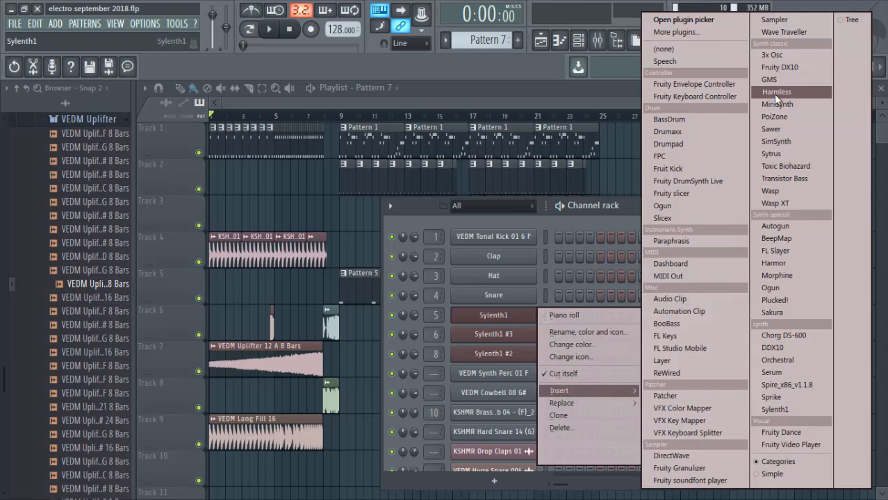
{"action": "left_click", "coordinate": [772, 92]}
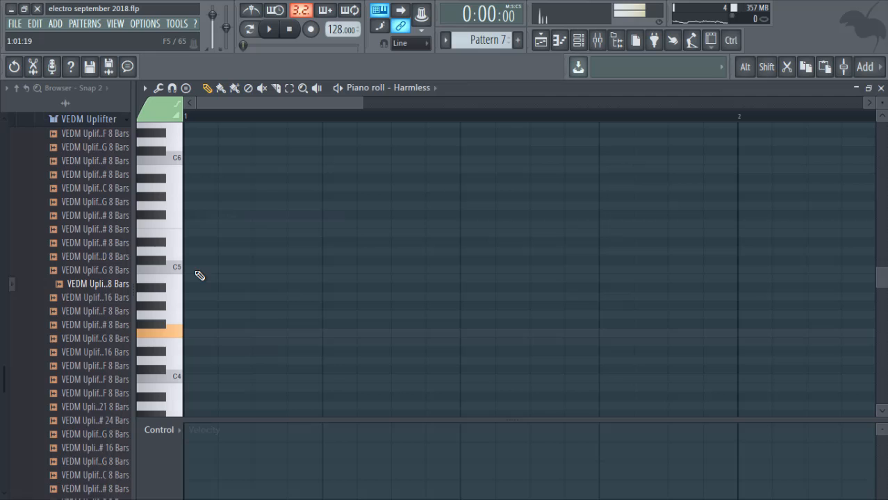
Place a Harmless note in Pattern 7's piano roll and stretch it into a long sustain.
{"action": "left_click", "coordinate": [200, 332]}
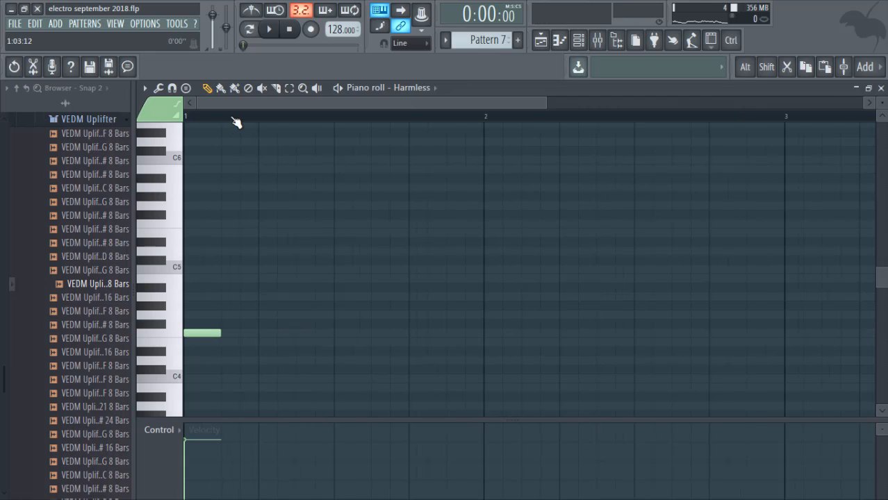
{"action": "left_click_drag", "start_coordinate": [221, 333], "coordinate": [441, 334]}
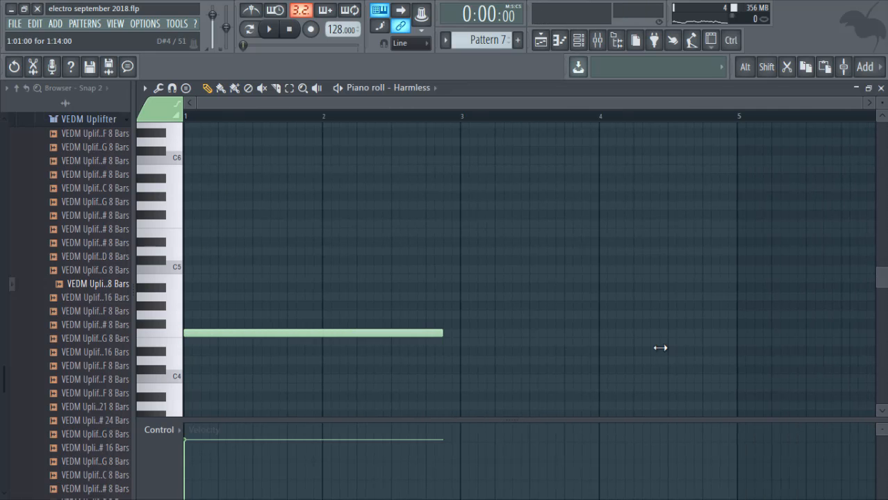
{"action": "left_click_drag", "start_coordinate": [441, 334], "coordinate": [736, 333]}
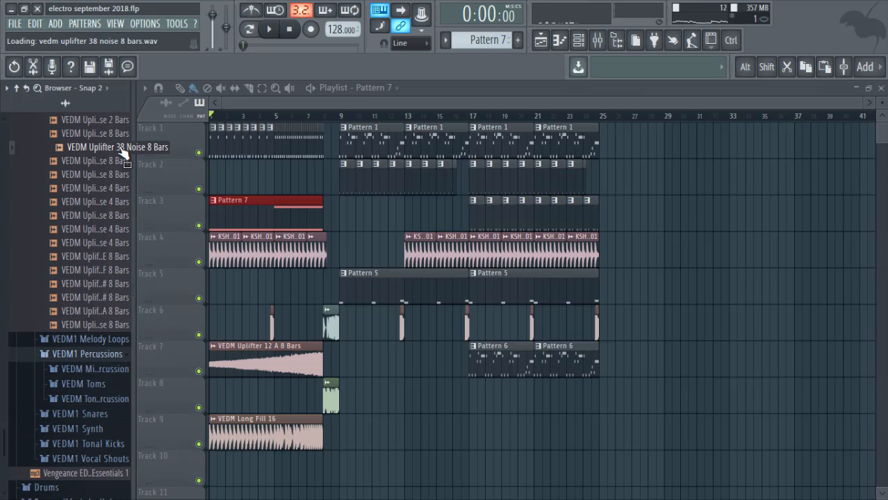
Drop the VEDM Uplifter 38 Noise 8 Bars riser onto Track 10 at bar 1.
{"action": "left_click_drag", "start_coordinate": [117, 147], "coordinate": [289, 466]}
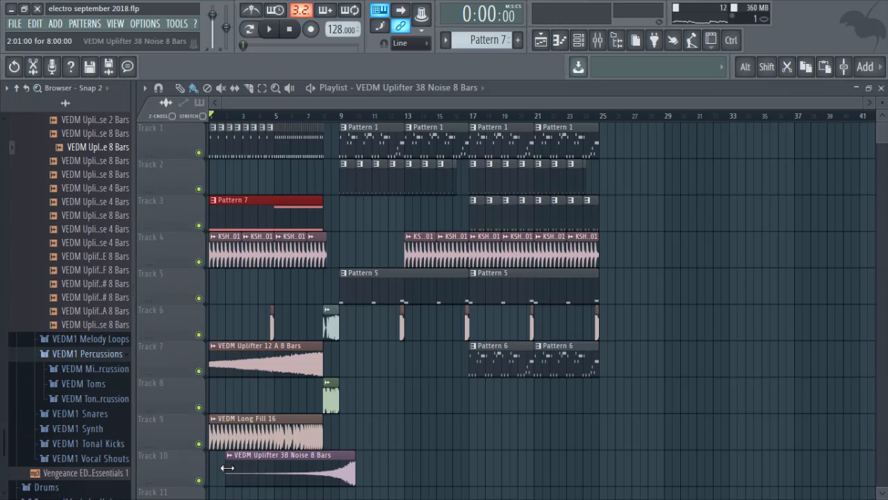
{"action": "scroll", "scroll_direction": "down", "scroll_amount": 3}
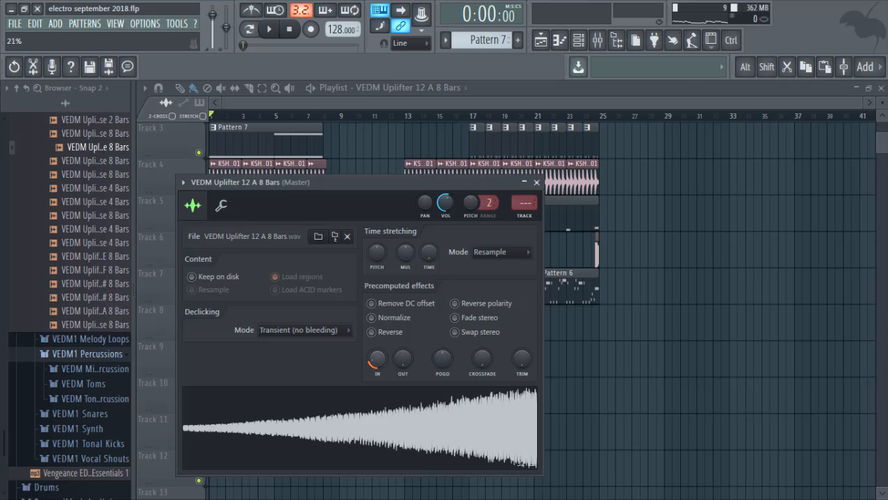
{"action": "mouse_move", "coordinate": [278, 122]}
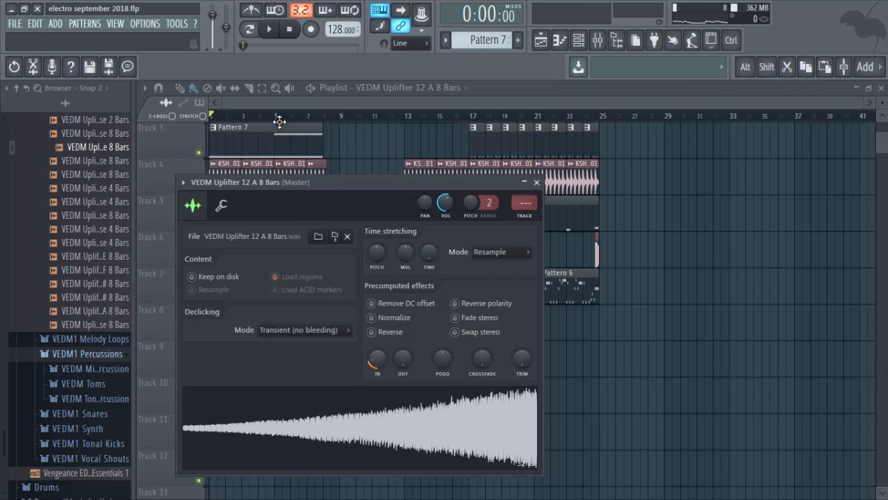
Lower the VOL knob on both uplifter samples and close their channel settings.
{"action": "left_click", "coordinate": [536, 182]}
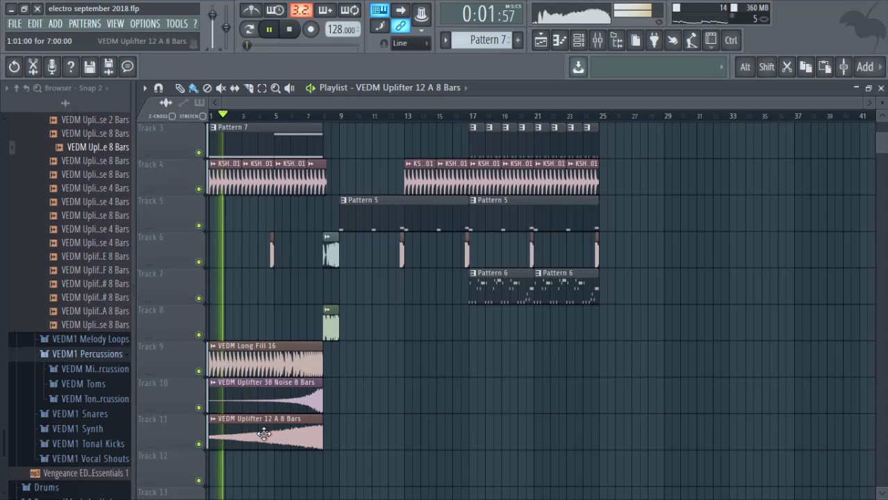
{"action": "double_click", "coordinate": [264, 436]}
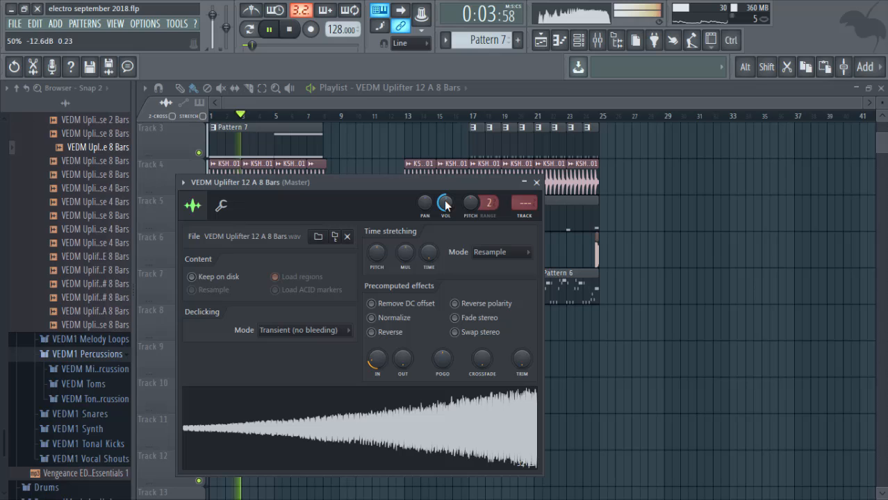
{"action": "left_click", "coordinate": [536, 182]}
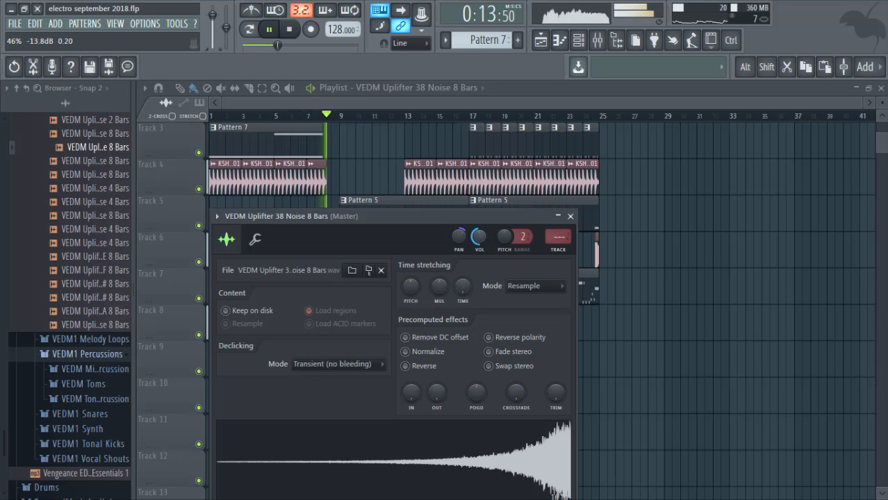
{"action": "left_click", "coordinate": [570, 217]}
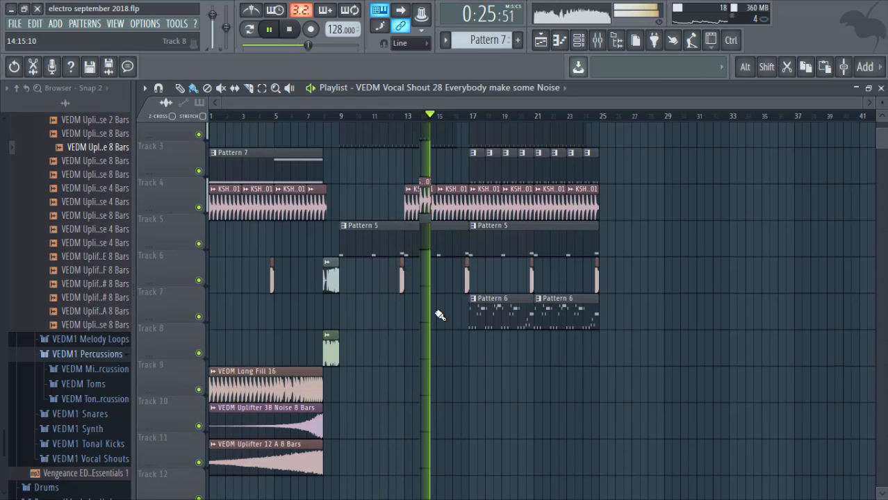
Bring up the Mixer for channel adjustments.
{"action": "left_click", "coordinate": [608, 38]}
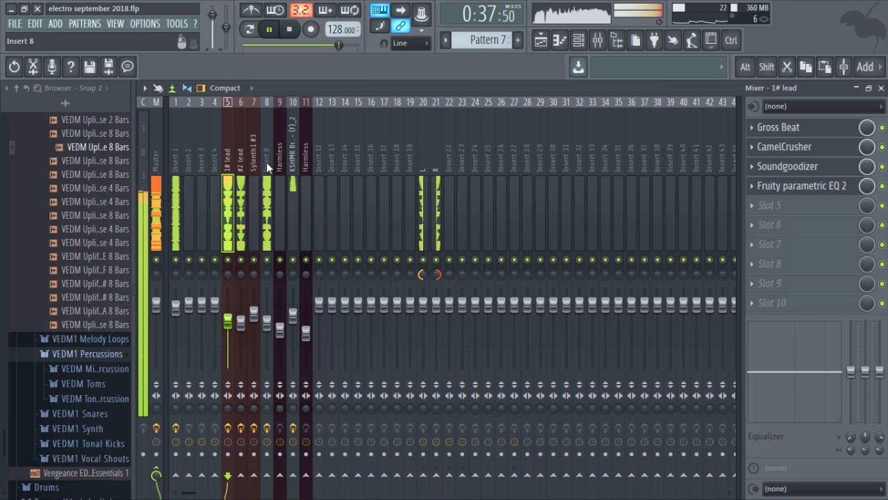
Close the Mixer to return to the arrangement Playlist.
{"action": "left_click", "coordinate": [266, 160]}
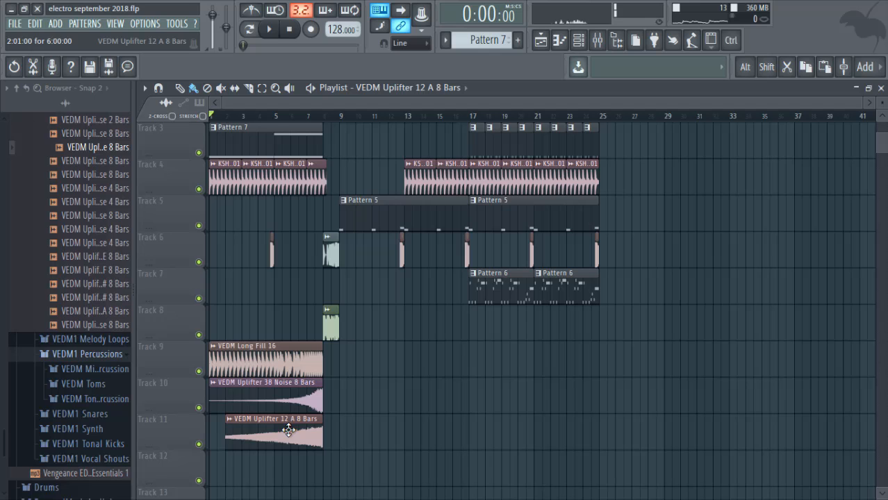
Paint repeated Everybody make some Noise vocal shout chops across Track 8's intro bars.
{"action": "left_click", "coordinate": [262, 32]}
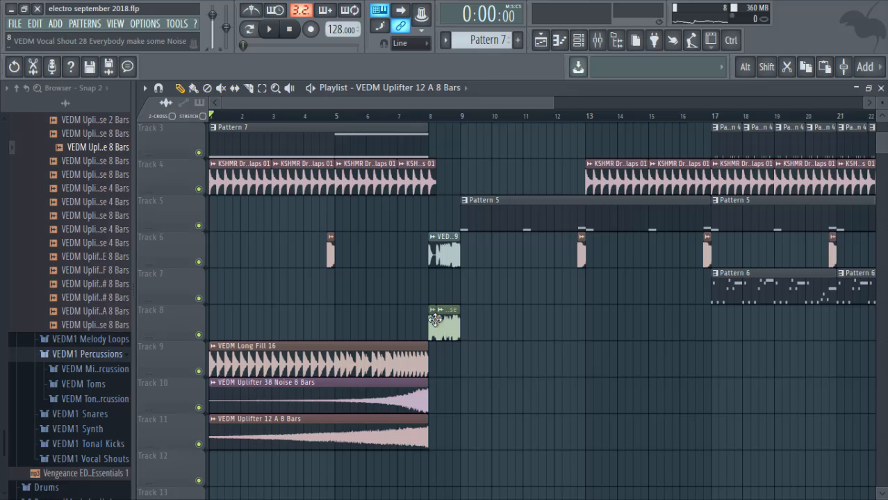
{"action": "left_click", "coordinate": [261, 29]}
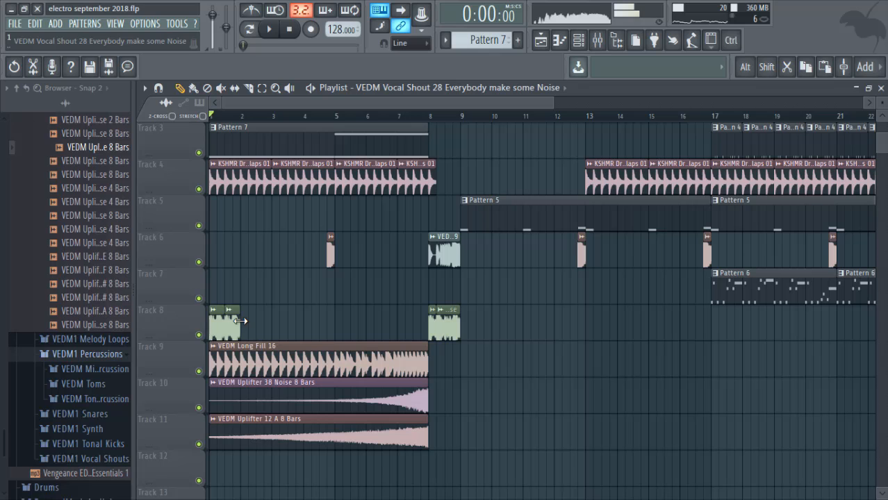
{"action": "left_click", "coordinate": [261, 31]}
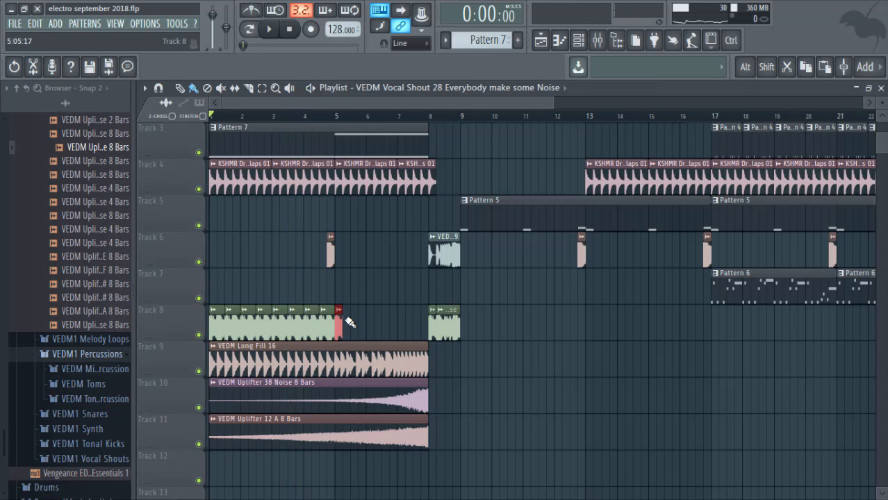
{"action": "left_click", "coordinate": [336, 322]}
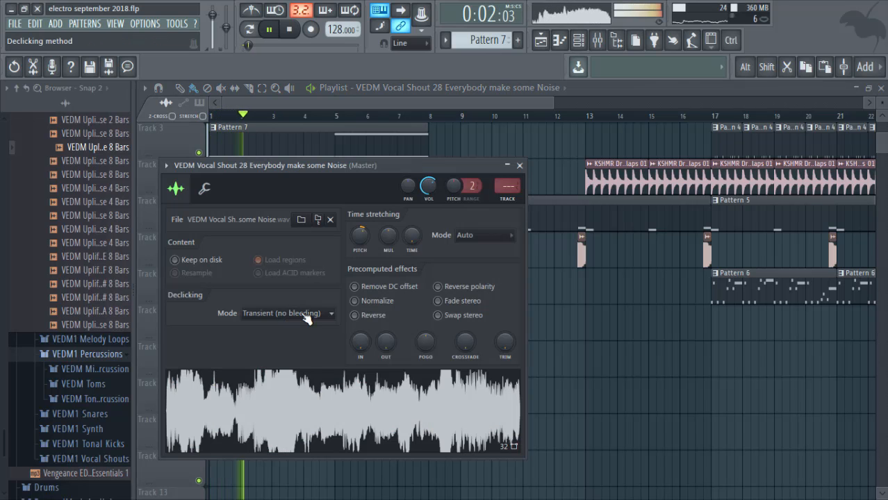
Set the vocal shout sample's Declicking Mode to Smooth (bleeding).
{"action": "left_click", "coordinate": [284, 314]}
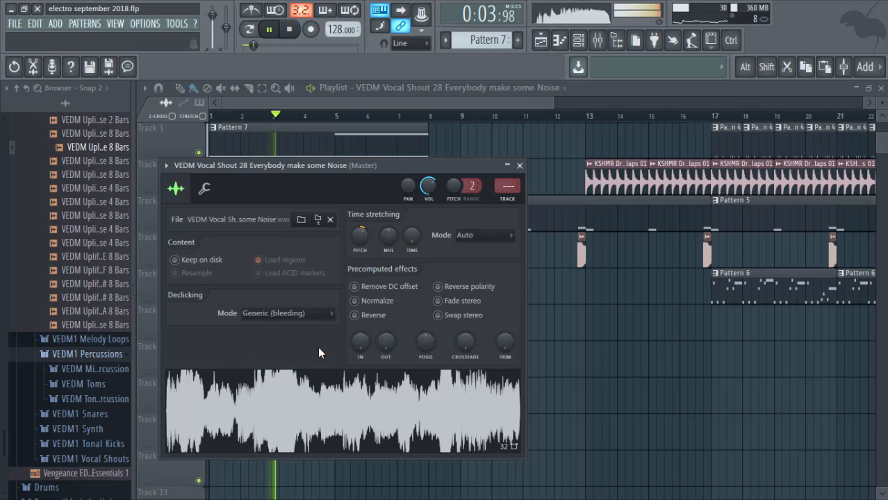
{"action": "left_click", "coordinate": [286, 314]}
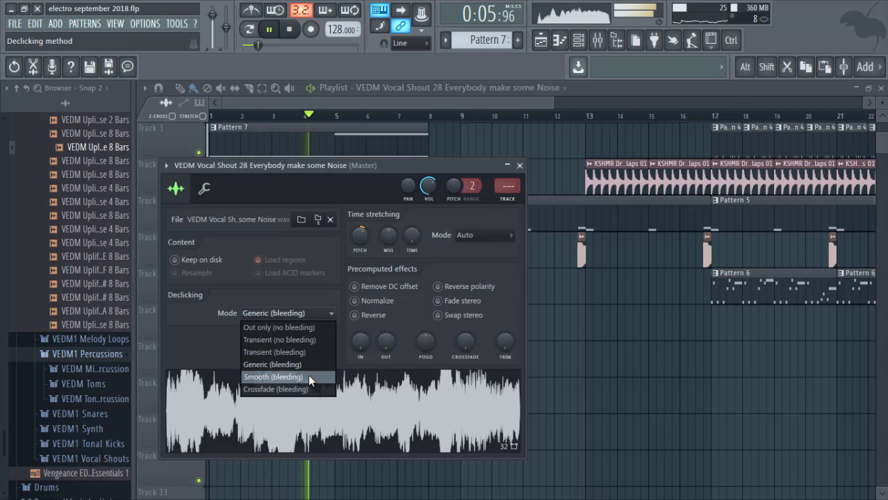
{"action": "left_click", "coordinate": [272, 377]}
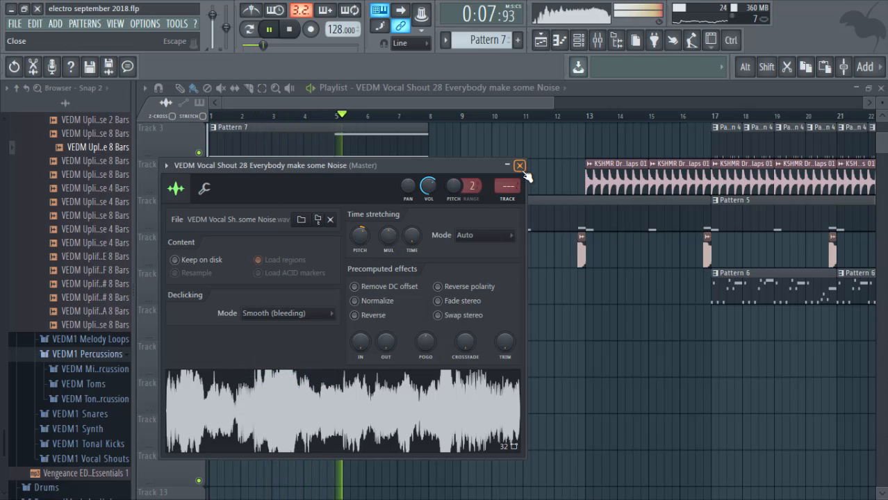
Close the settings and show the VEDM Impacts sample folder in the Browser.
{"action": "left_click", "coordinate": [520, 165]}
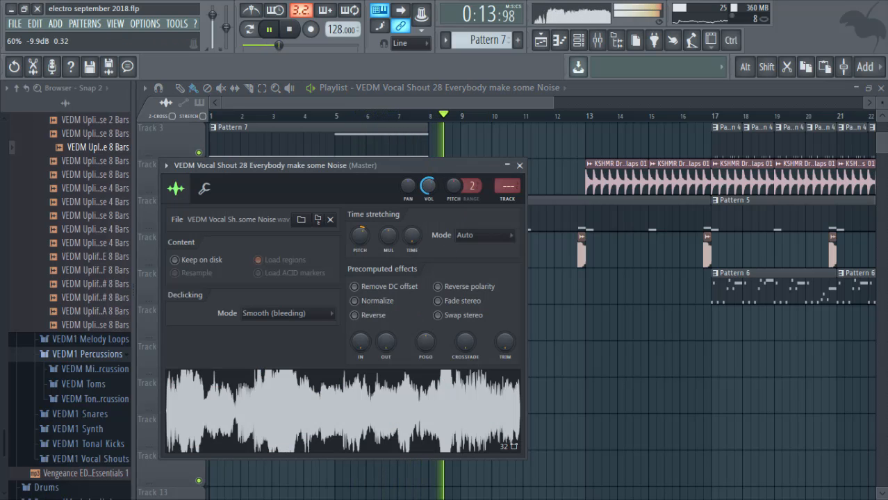
{"action": "left_click", "coordinate": [520, 166]}
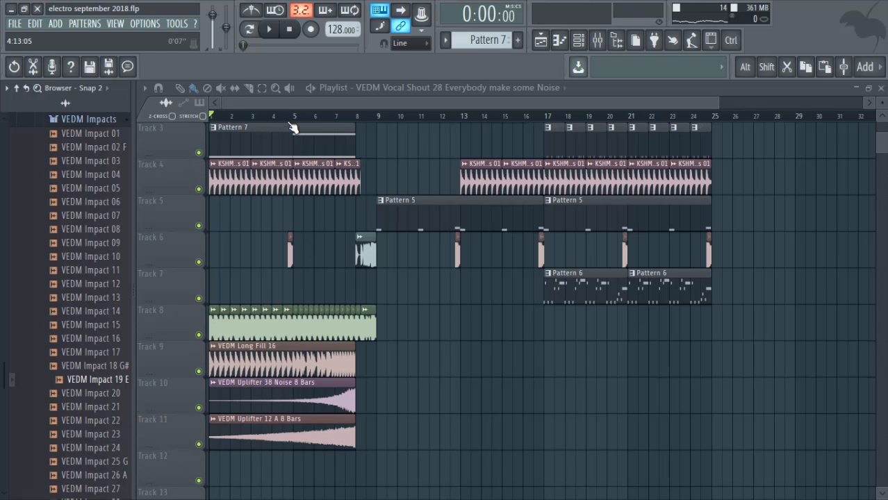
Place VEDM Impact 09 on Track 7 at bar 5, then reopen the vocal shout's settings.
{"action": "left_click", "coordinate": [262, 29]}
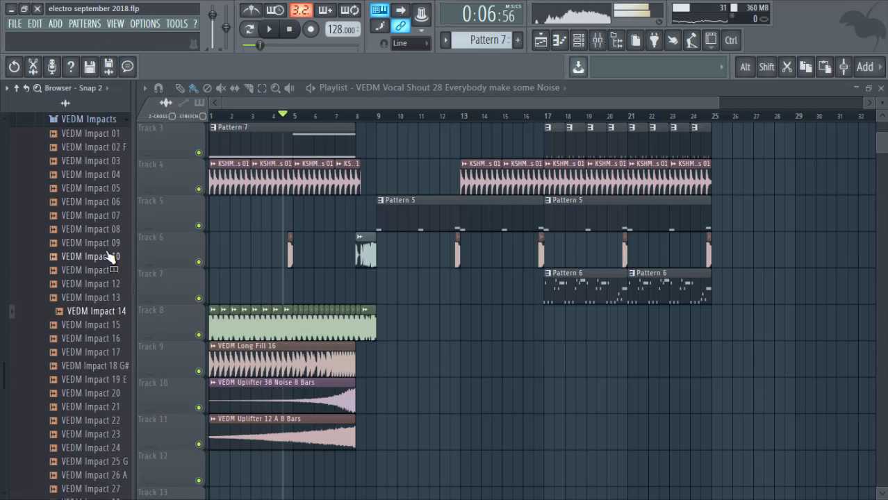
{"action": "left_click_drag", "start_coordinate": [88, 255], "coordinate": [284, 291]}
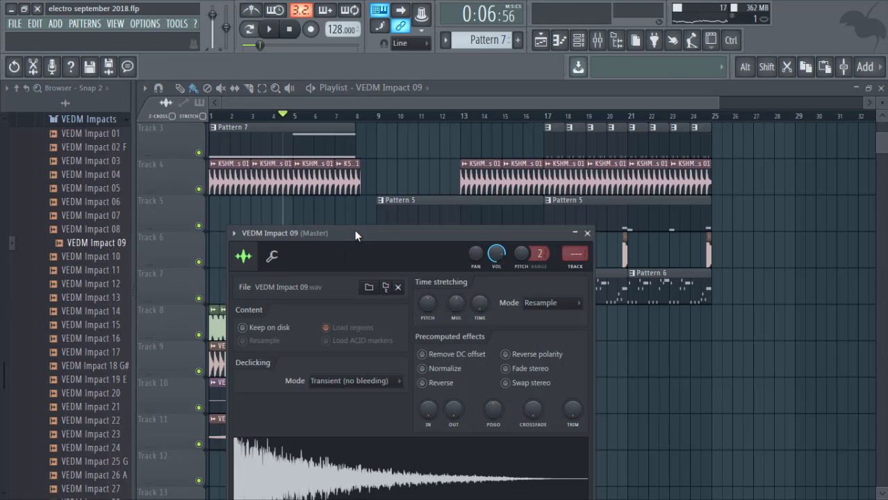
{"action": "left_click", "coordinate": [261, 29]}
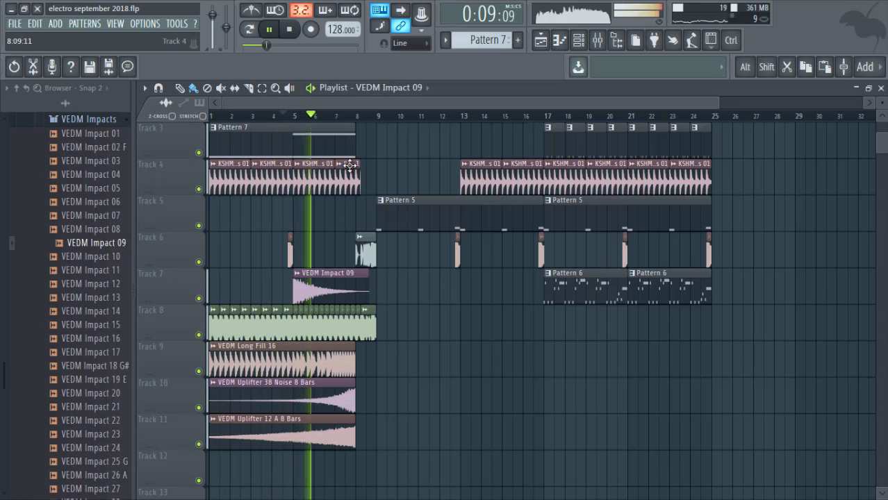
{"action": "left_click", "coordinate": [332, 115]}
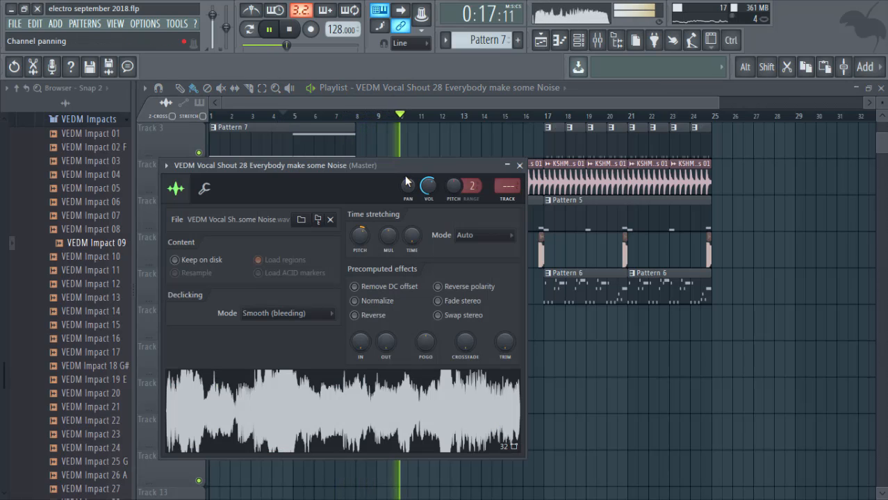
{"action": "left_click", "coordinate": [518, 165]}
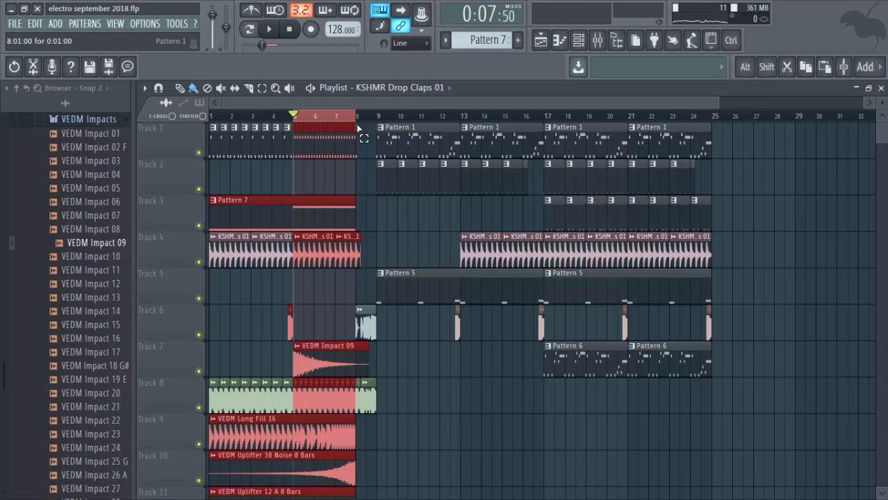
Show all channels in the Channel Rack and open the Sylenth1 plugin window.
{"action": "scroll", "scroll_direction": "down", "scroll_amount": 3}
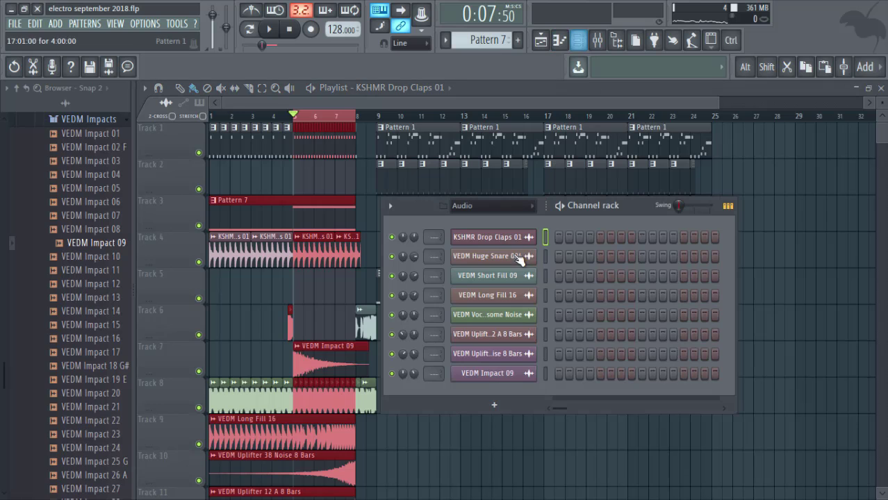
{"action": "left_click", "coordinate": [491, 205]}
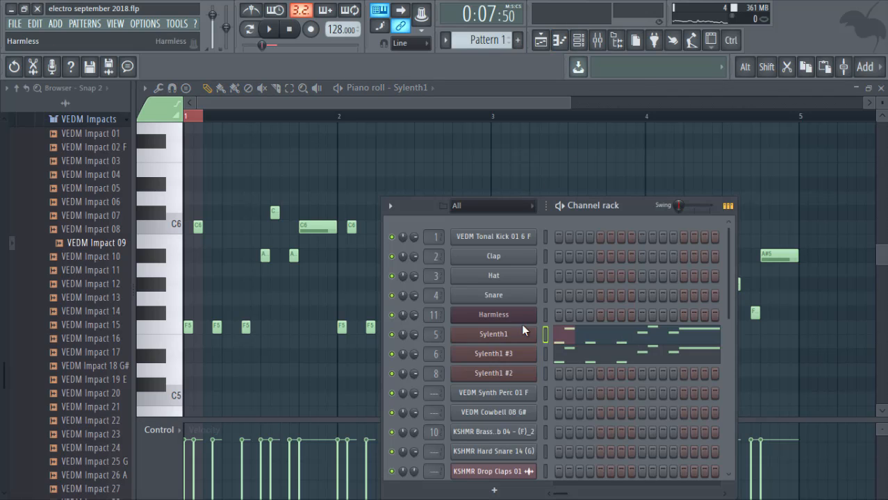
{"action": "left_click", "coordinate": [492, 333]}
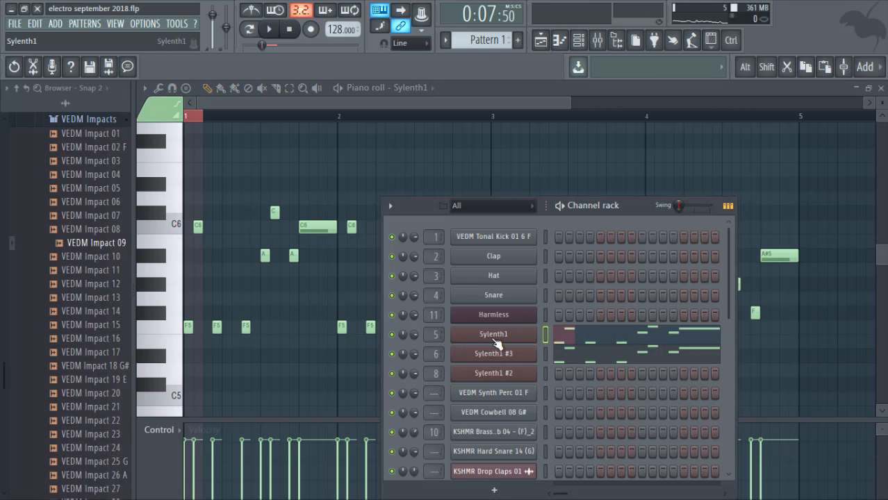
{"action": "left_click", "coordinate": [265, 29]}
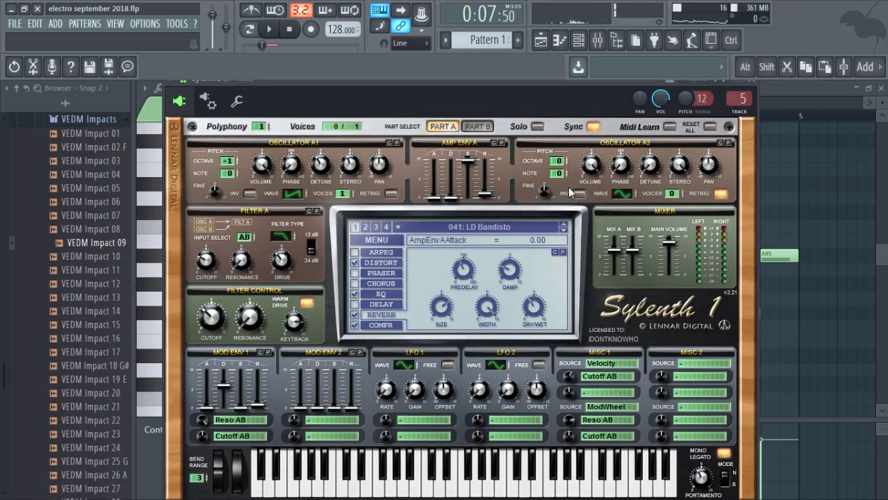
{"action": "mouse_move", "coordinate": [696, 97]}
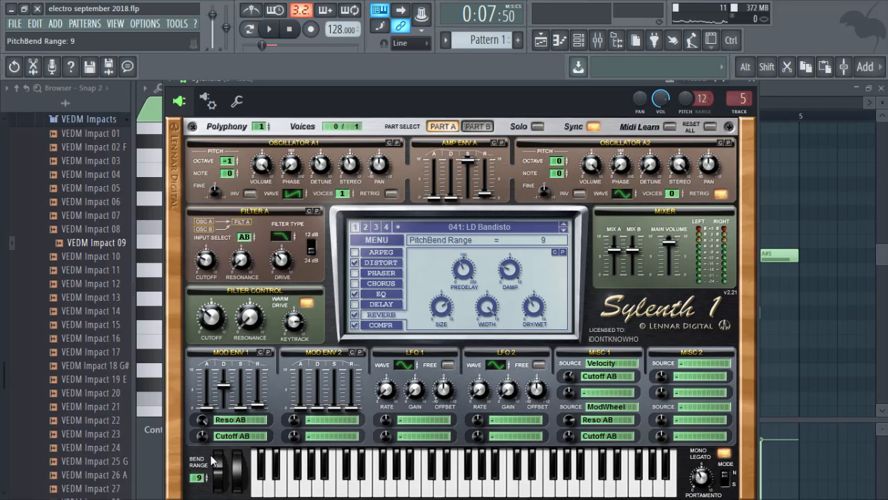
Set Sylenth1's Bend Range to 12 and create a channel Pitch automation clip.
{"action": "left_click_drag", "start_coordinate": [197, 473], "coordinate": [198, 451]}
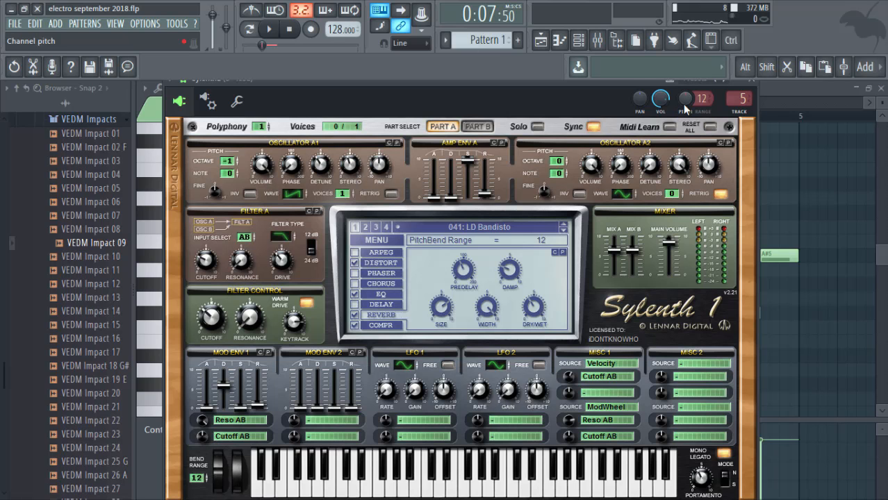
{"action": "right_click", "coordinate": [661, 100]}
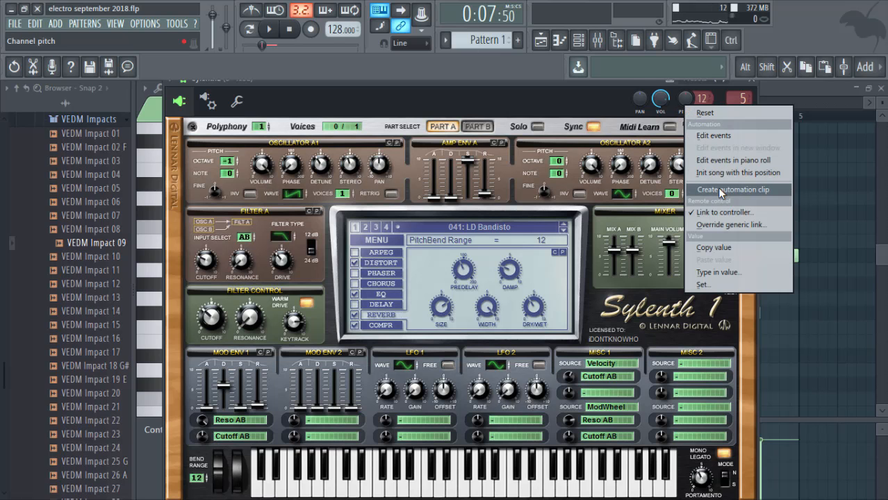
{"action": "left_click", "coordinate": [731, 189]}
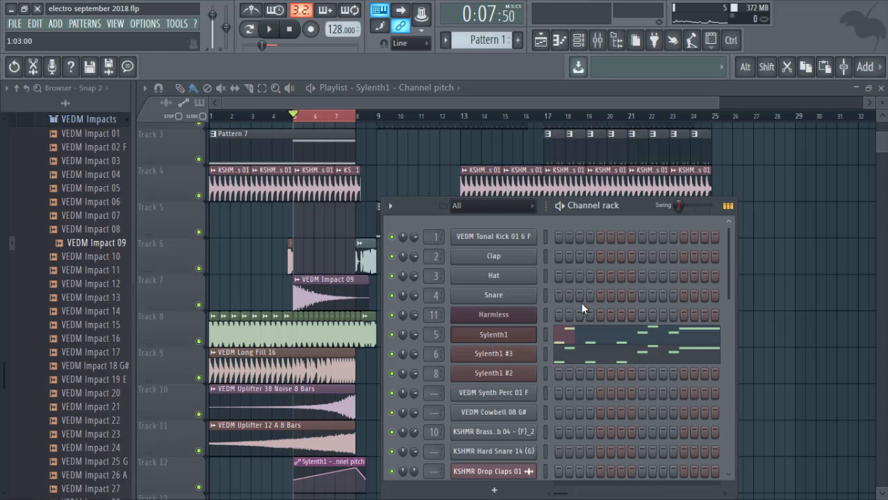
Select Sylenth1 #3 in the Channel Rack and open its plugin window.
{"action": "left_click", "coordinate": [493, 334]}
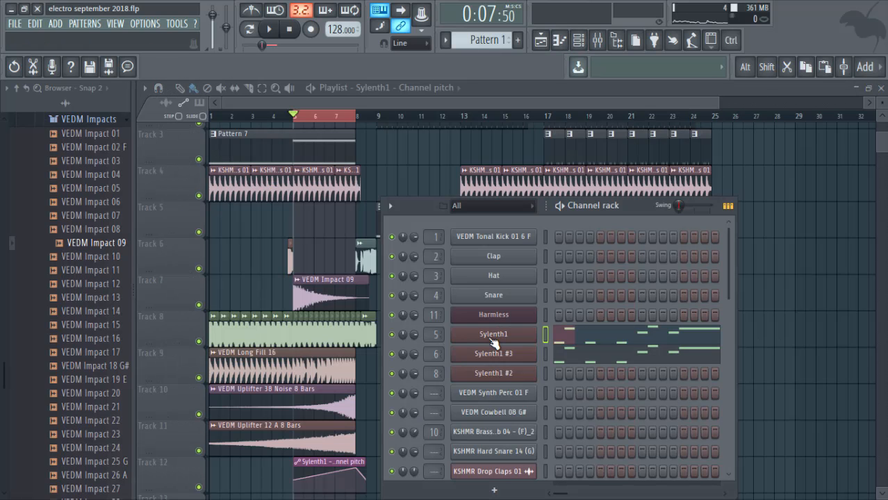
{"action": "left_click", "coordinate": [492, 355]}
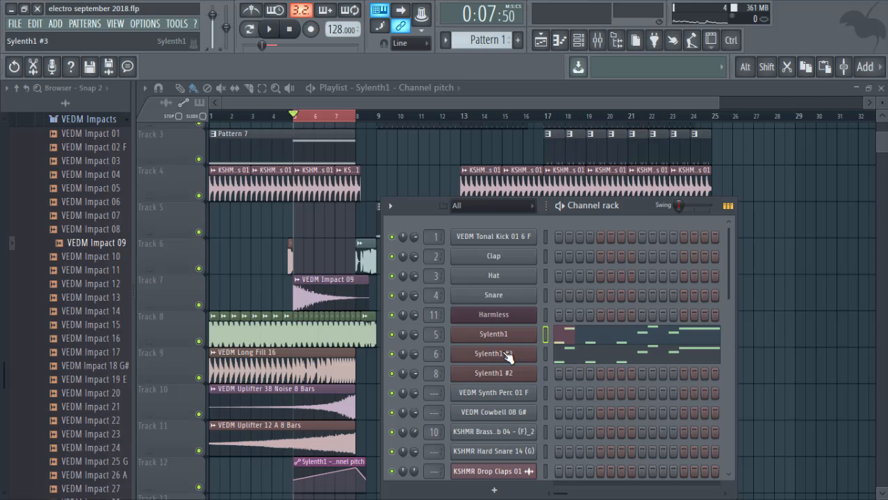
{"action": "double_click", "coordinate": [492, 354]}
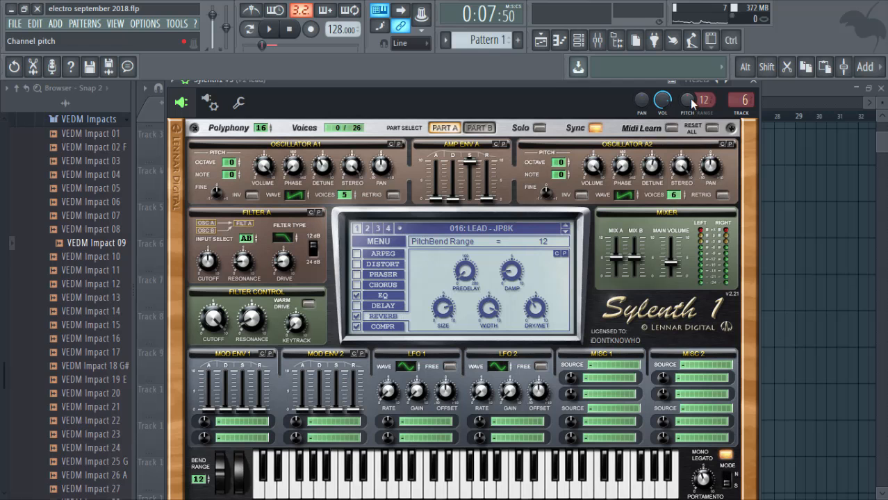
{"action": "right_click", "coordinate": [685, 100]}
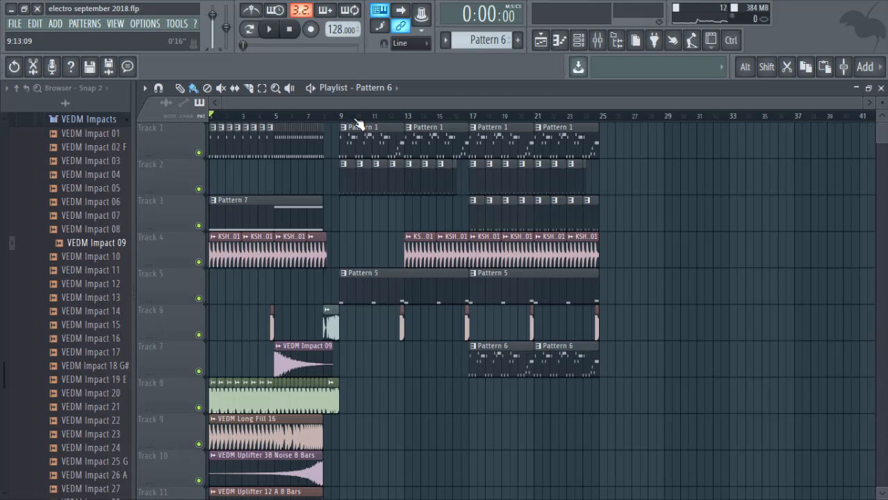
{"action": "scroll", "scroll_direction": "down", "scroll_amount": 3}
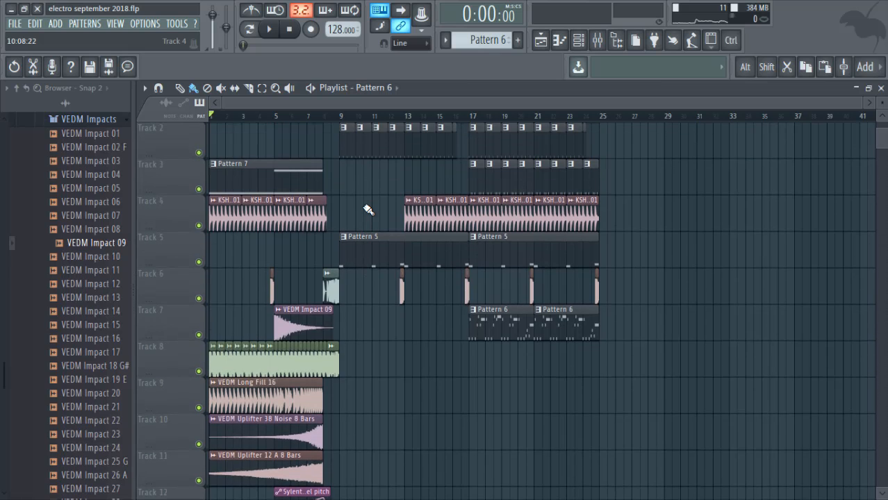